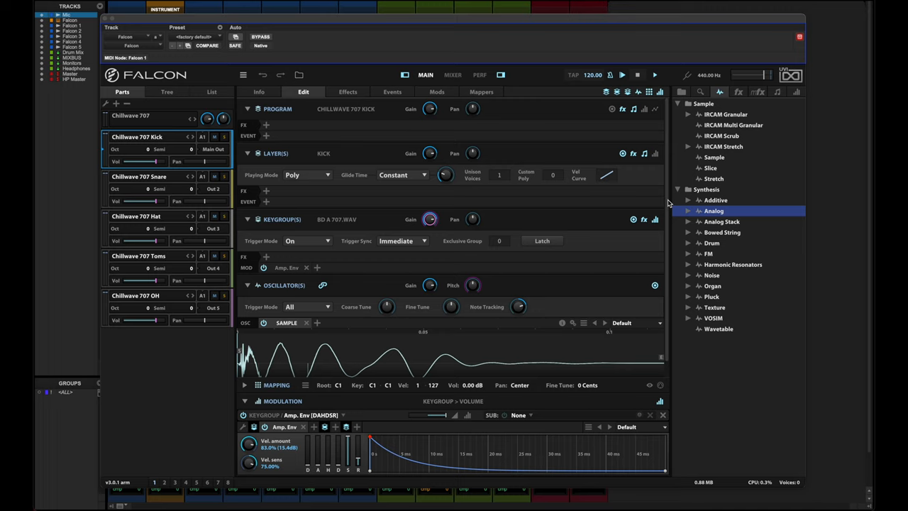
mouse_move(604, 76)
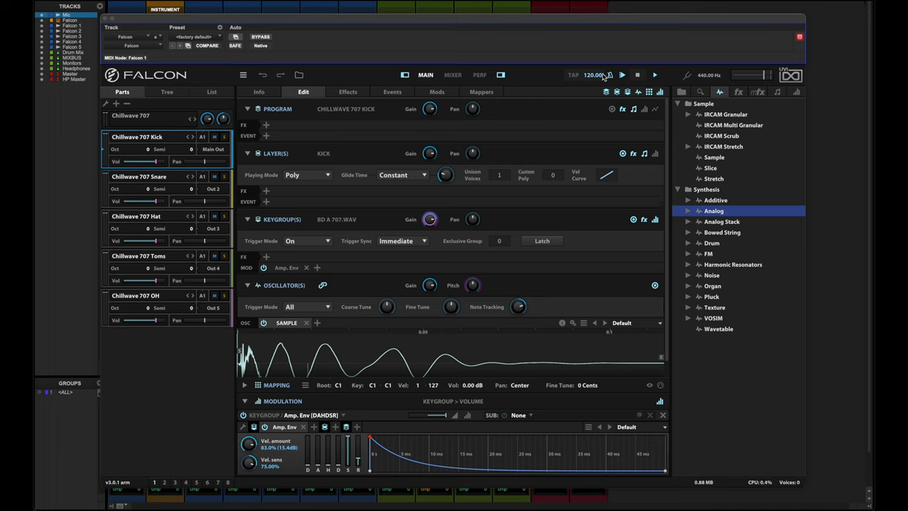
mouse_move(157, 199)
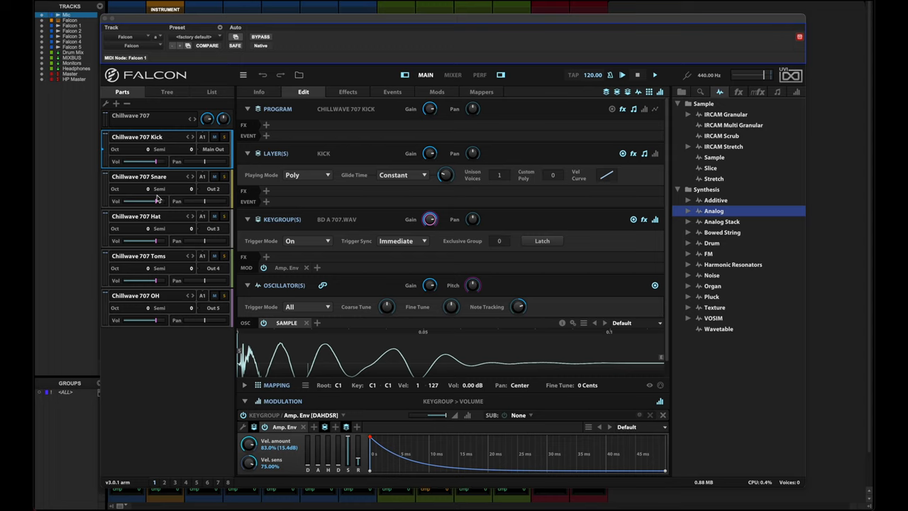
mouse_move(194, 400)
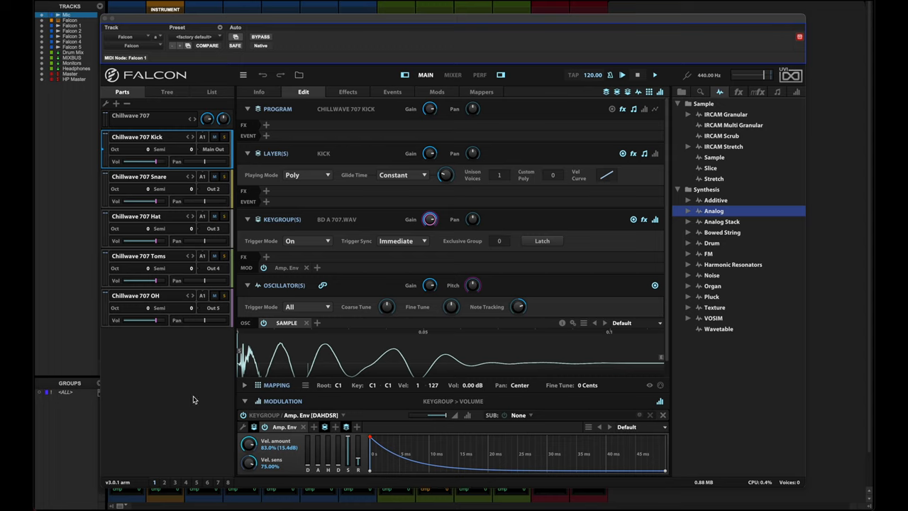
mouse_move(194, 404)
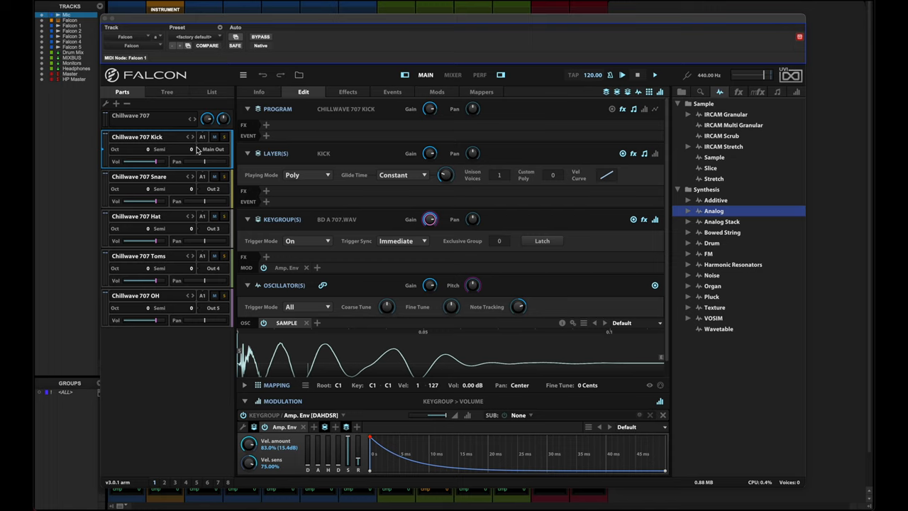
mouse_move(202, 137)
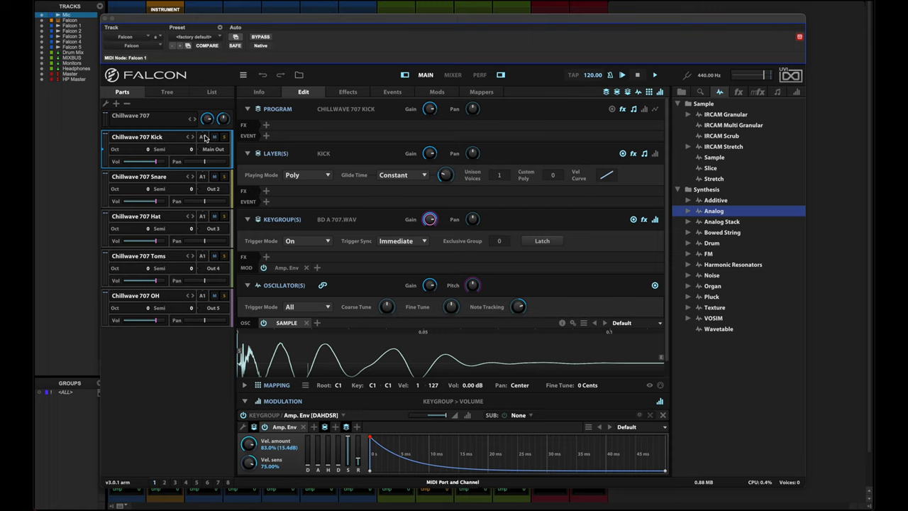
click(213, 137)
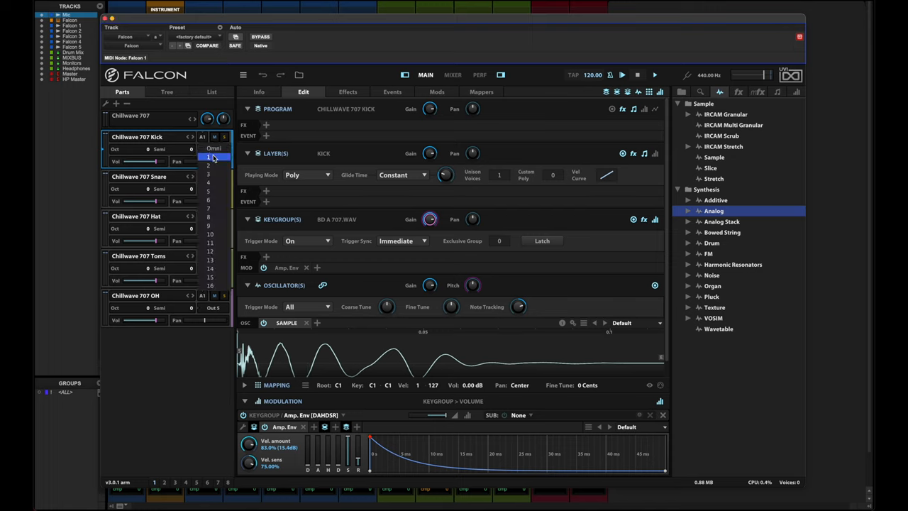
click(213, 157)
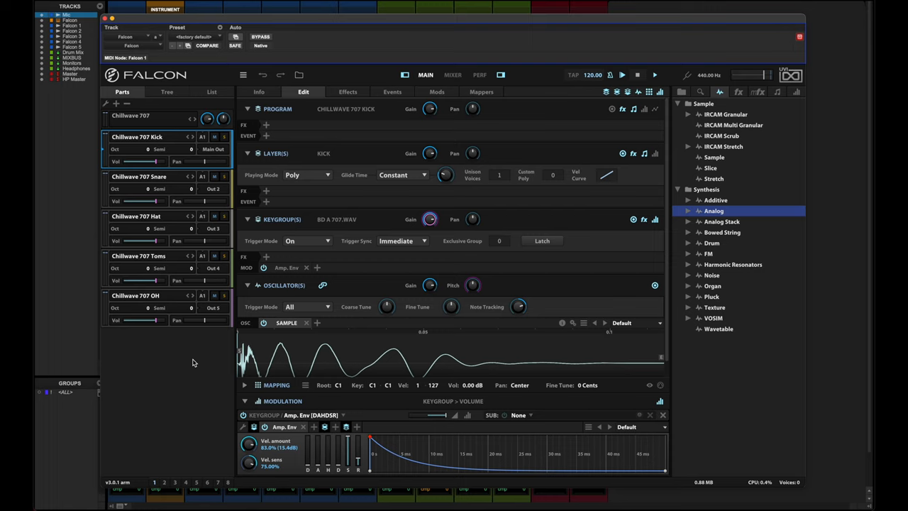
mouse_move(211, 150)
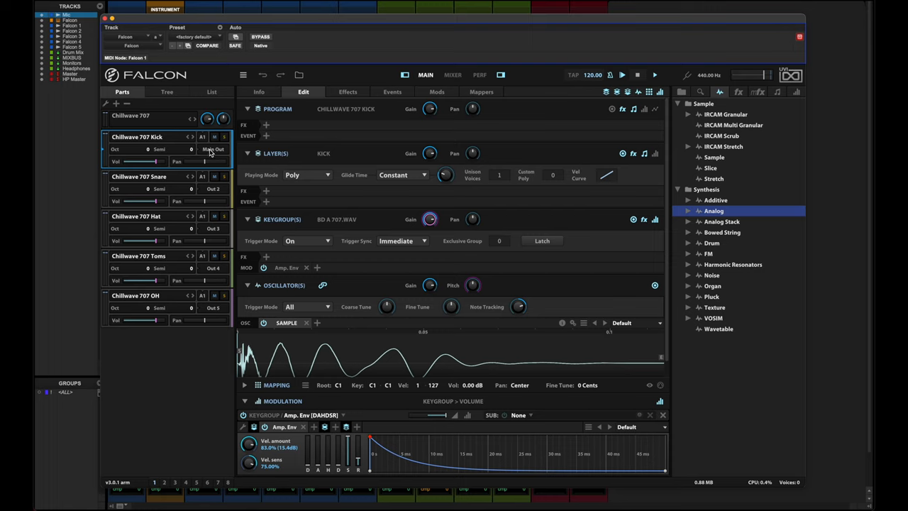
click(213, 149)
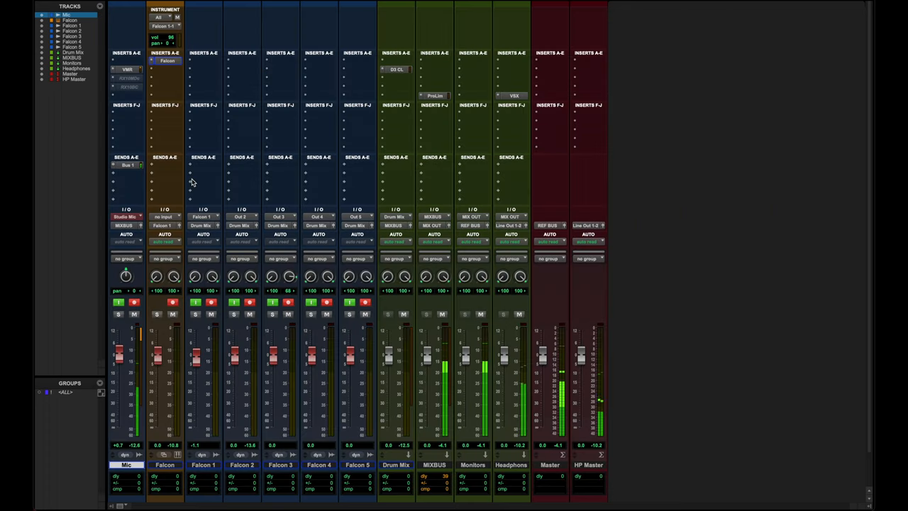
mouse_move(191, 183)
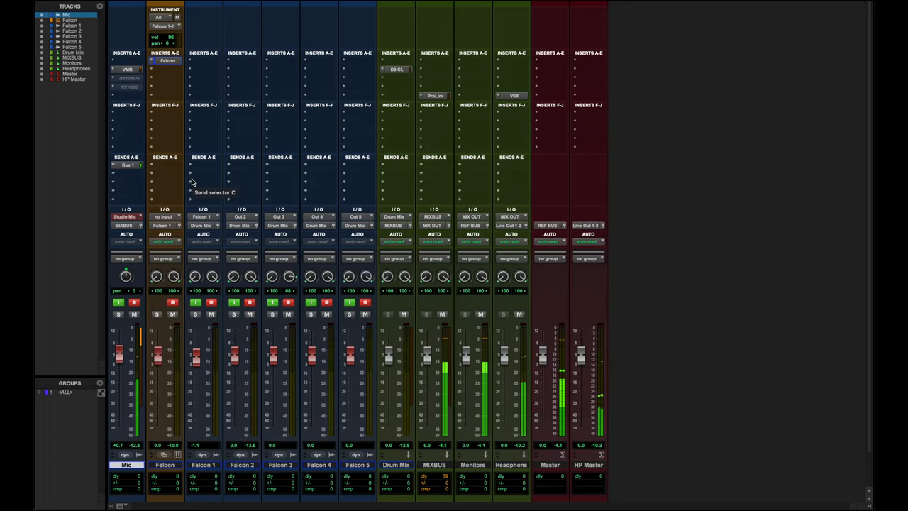
mouse_move(234, 313)
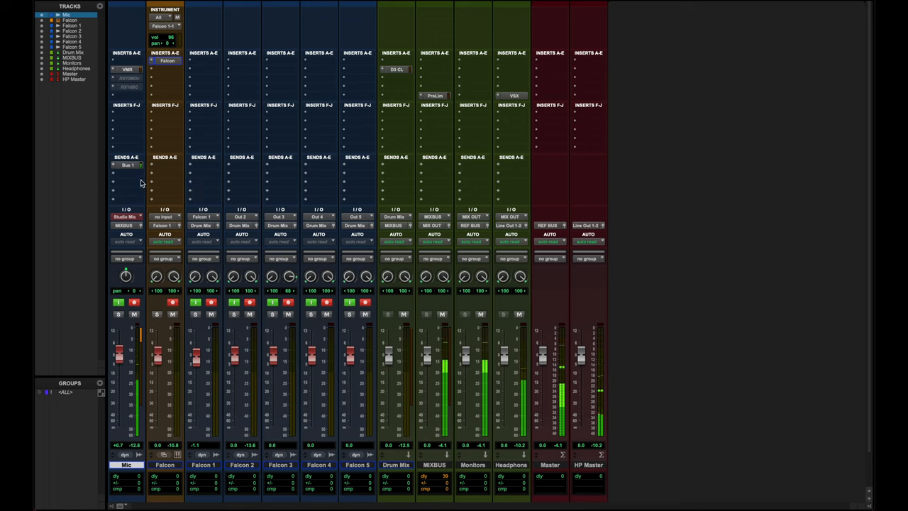
mouse_move(162, 91)
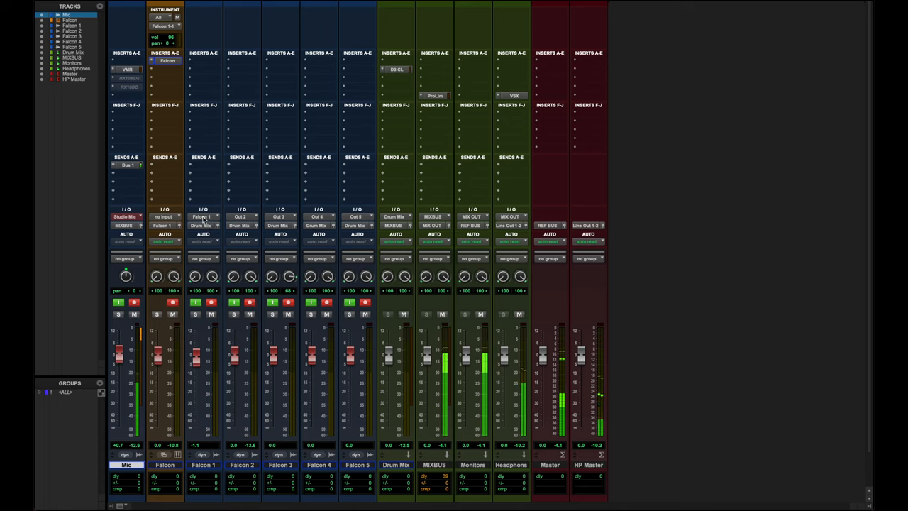
mouse_move(202, 217)
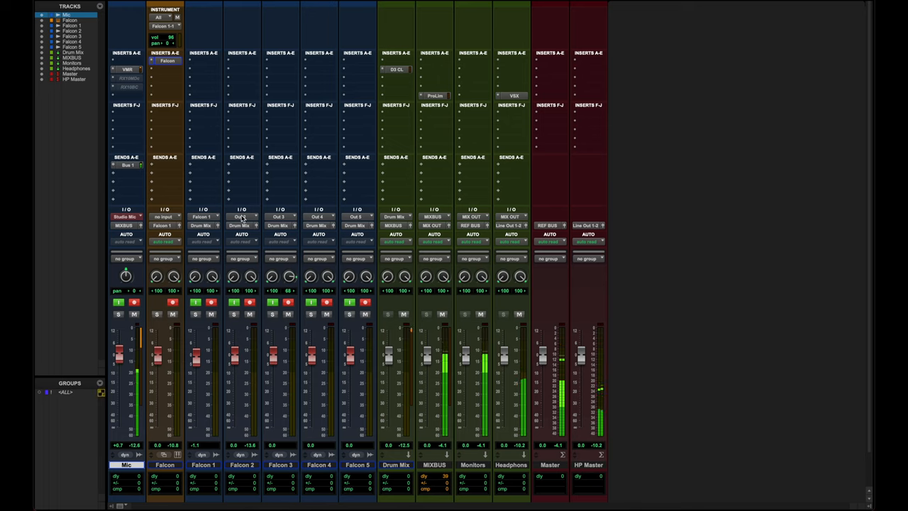
mouse_move(242, 217)
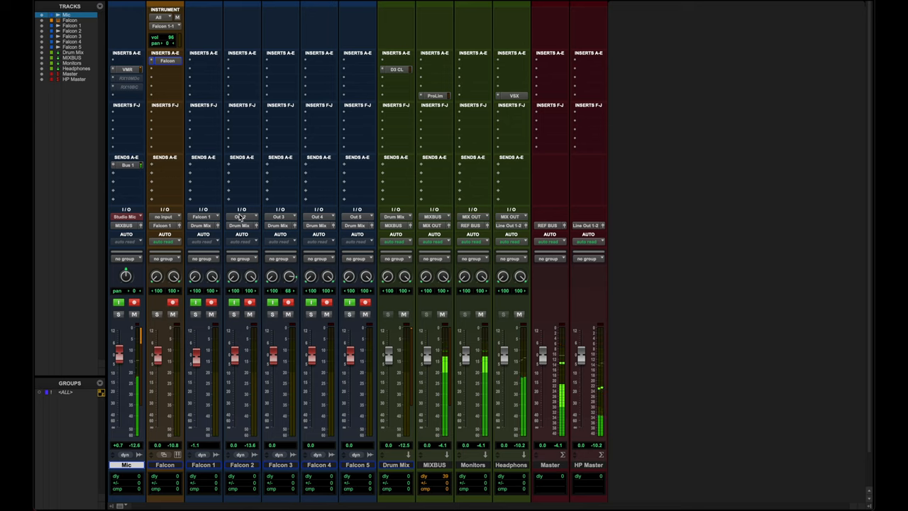
mouse_move(241, 216)
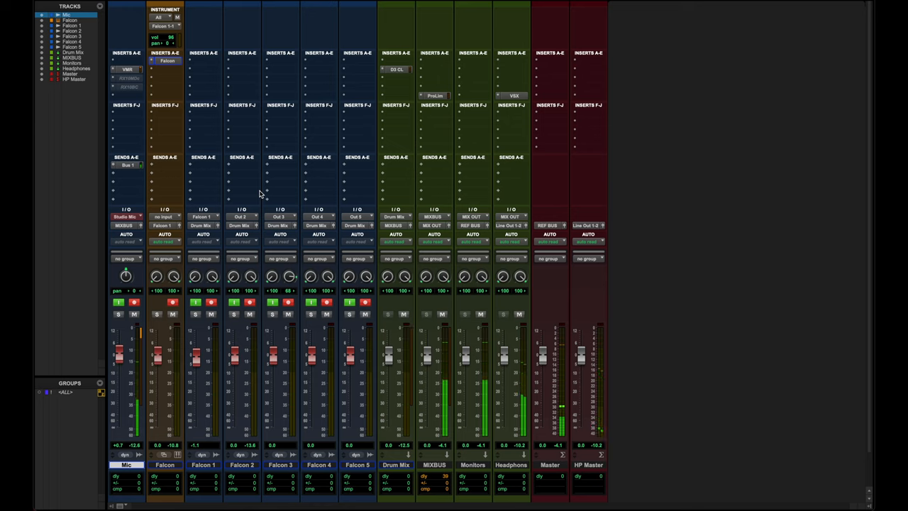
mouse_move(257, 208)
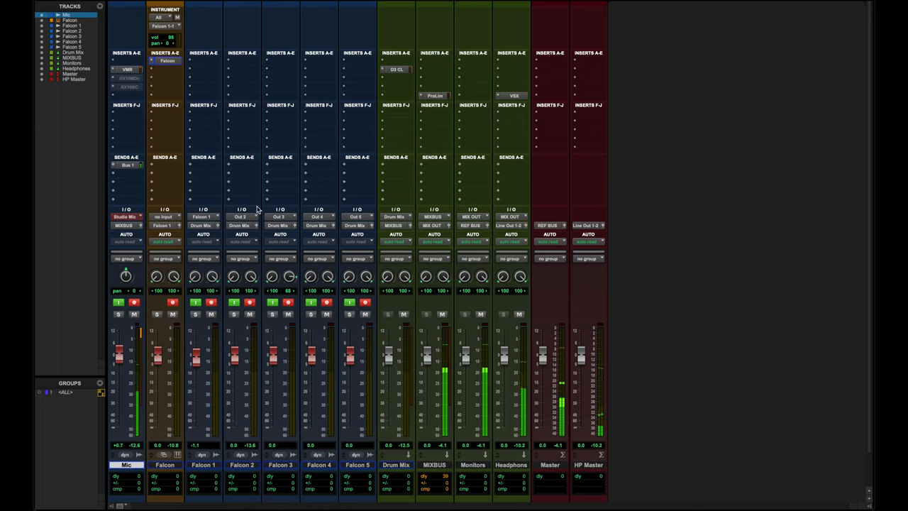